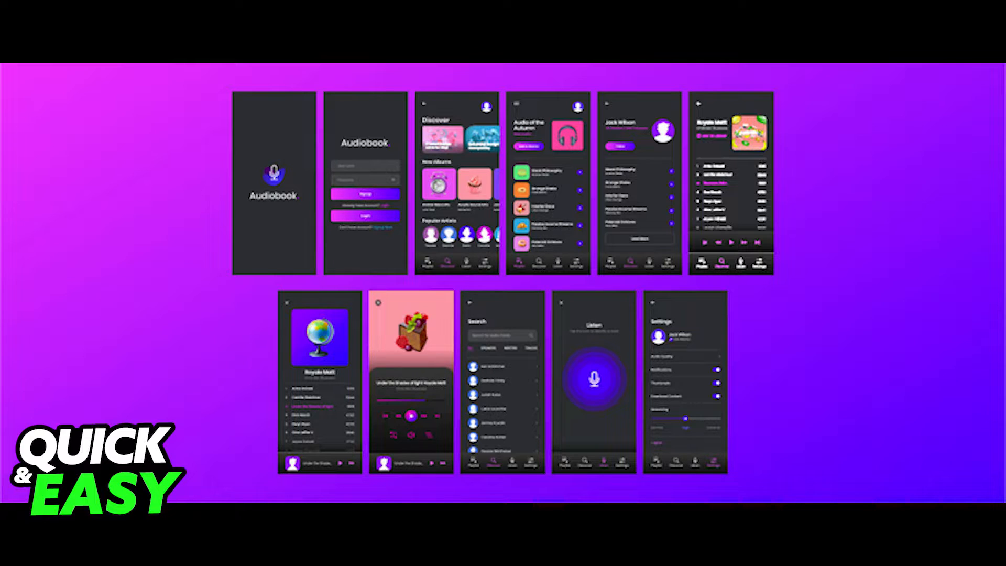
Step: Copy the selected app screen artboards as SVG code via the Edit menu
left_click(96, 12)
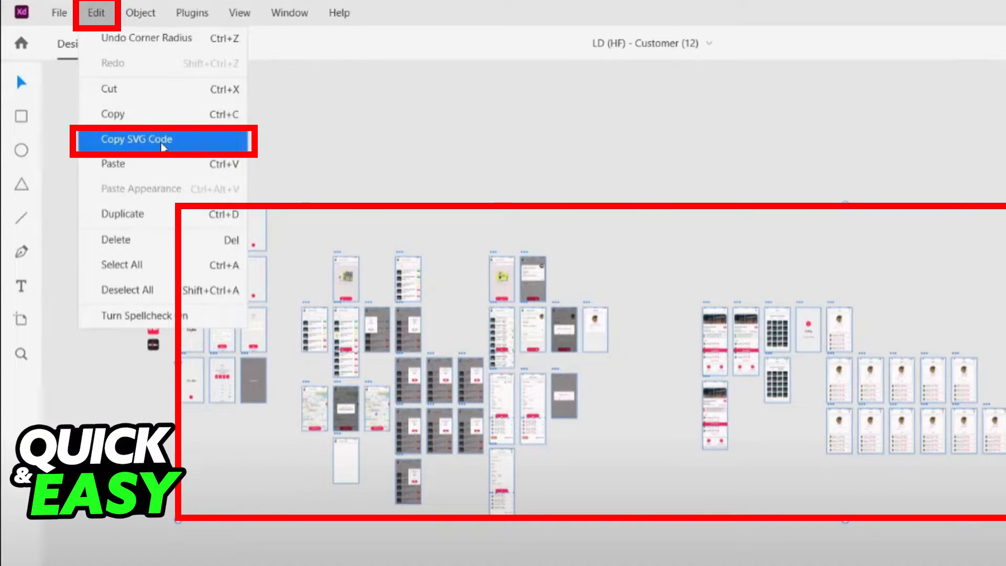